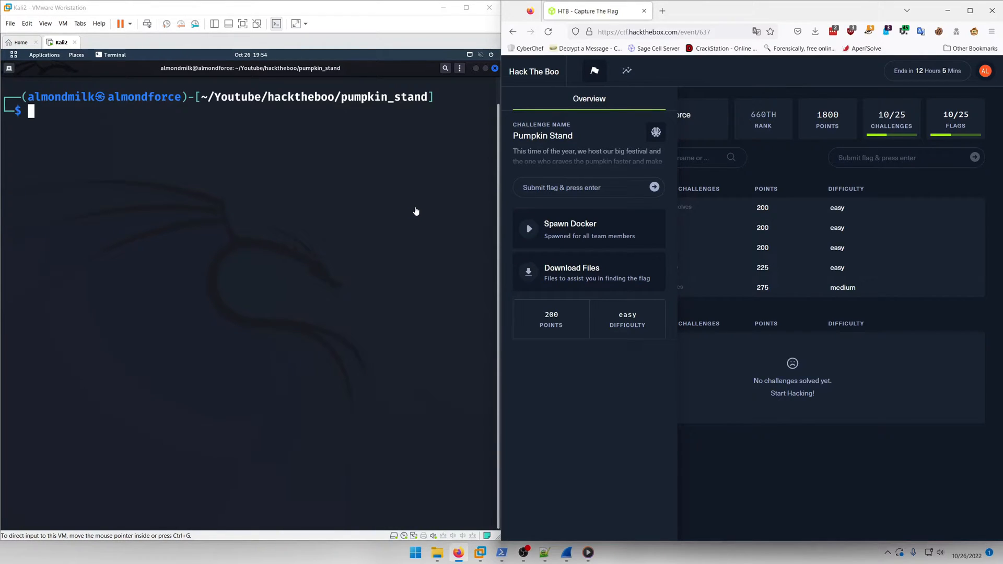
mouse_move(411, 201)
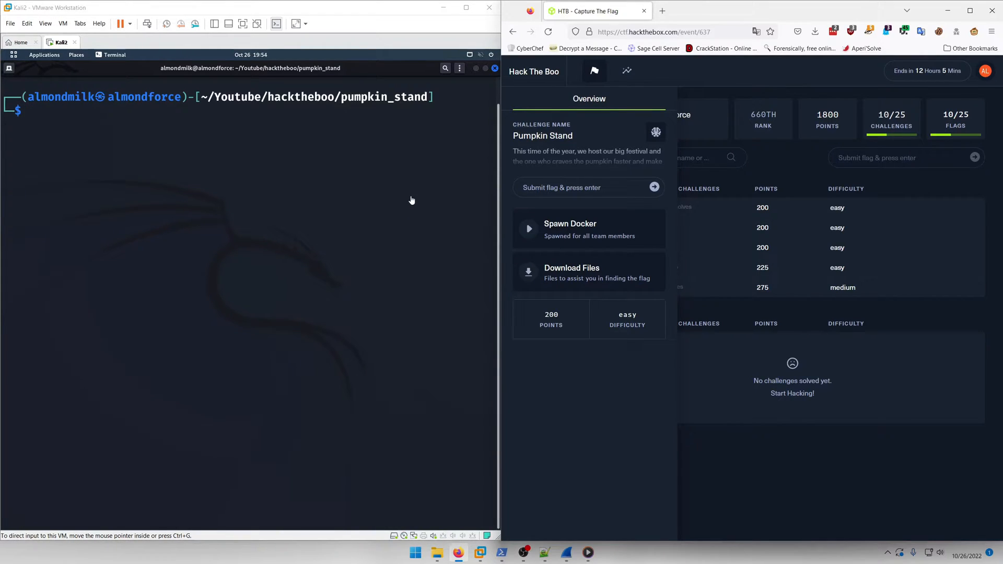
mouse_move(433, 204)
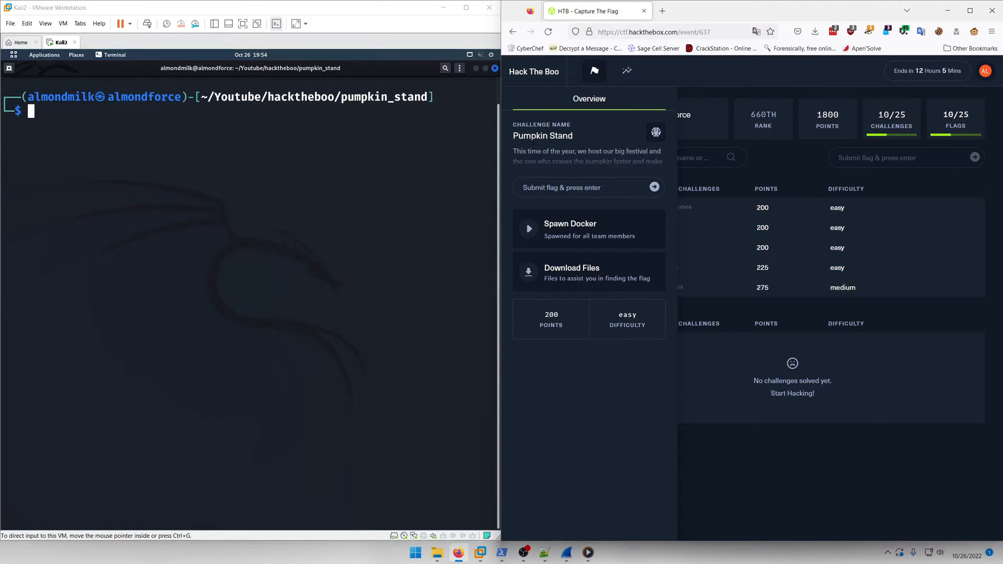
mouse_move(95, 211)
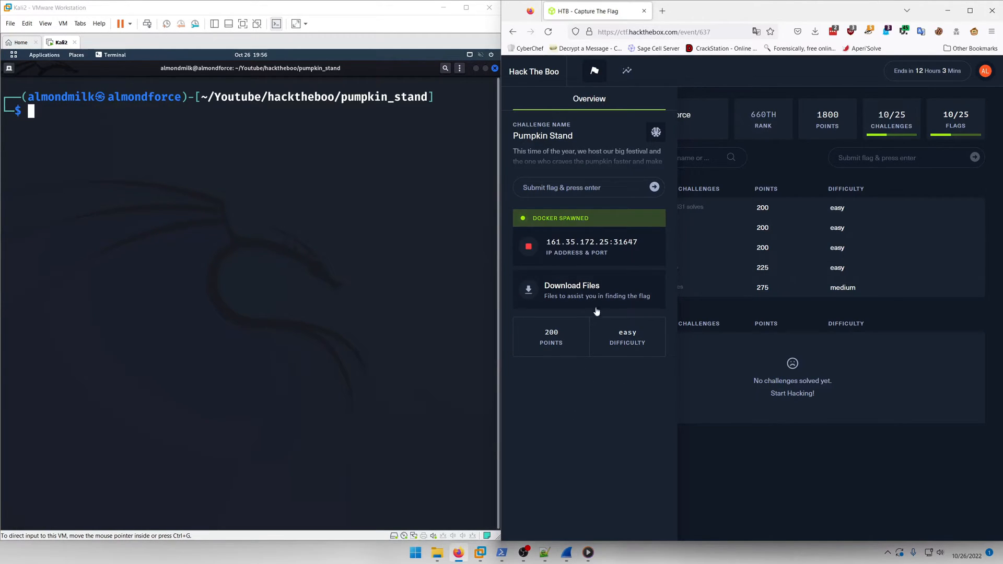
mouse_move(418, 258)
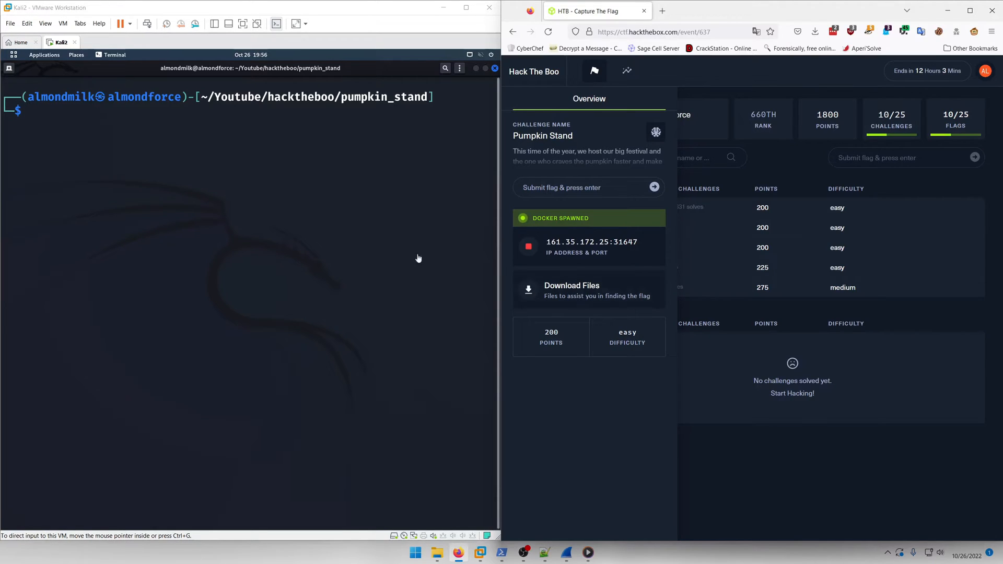
mouse_move(129, 155)
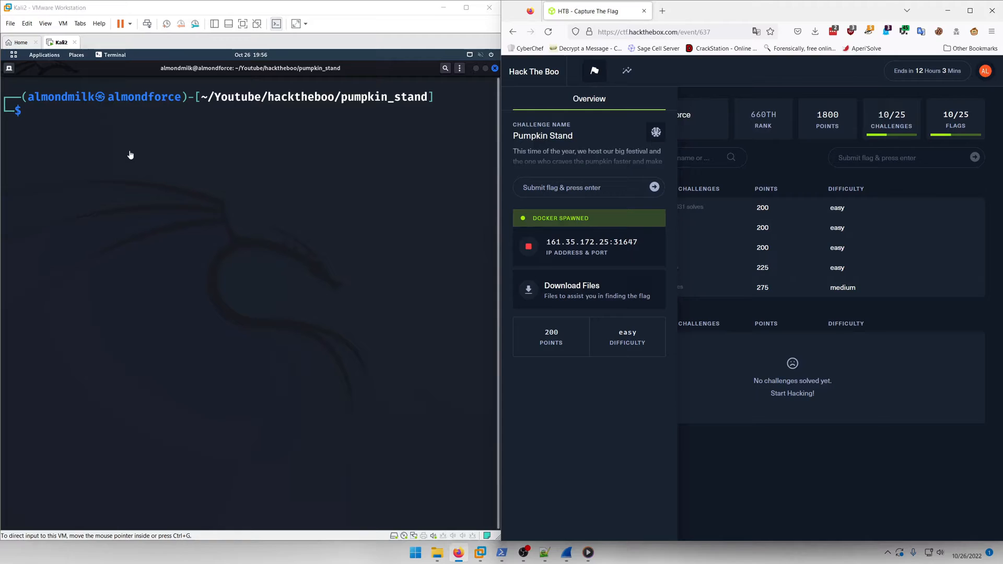
- Connect with nc to 161.35.172.25 31647, reaching the shop showing 1337 pumpcoins, Shovel and Laser
type("161.35.172.25:31647")
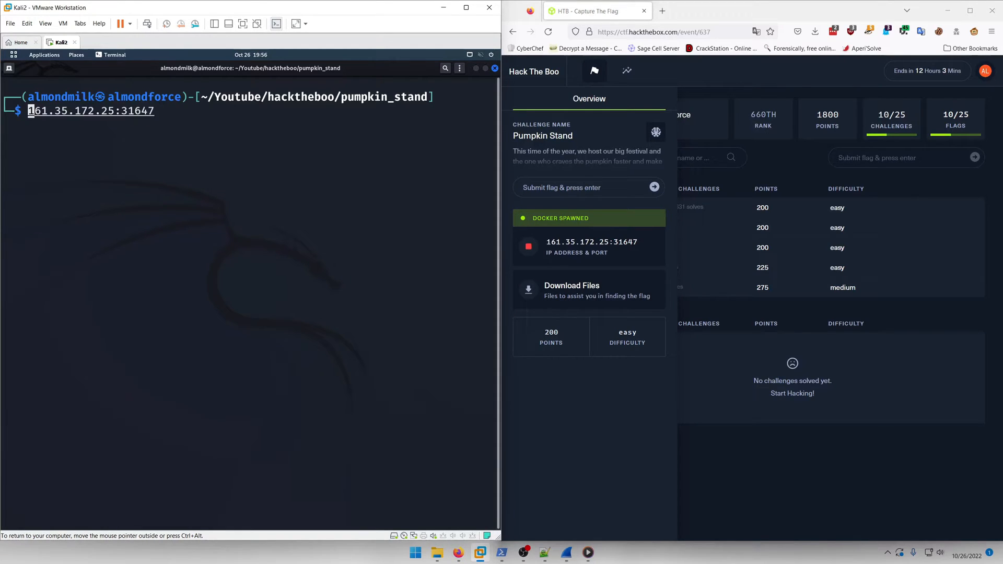
type("nc")
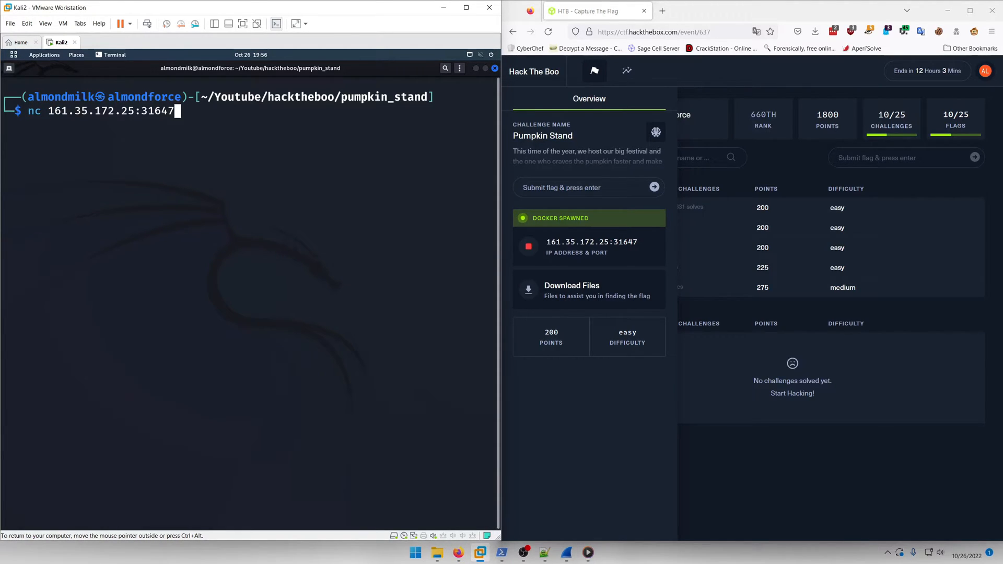
key("Return")
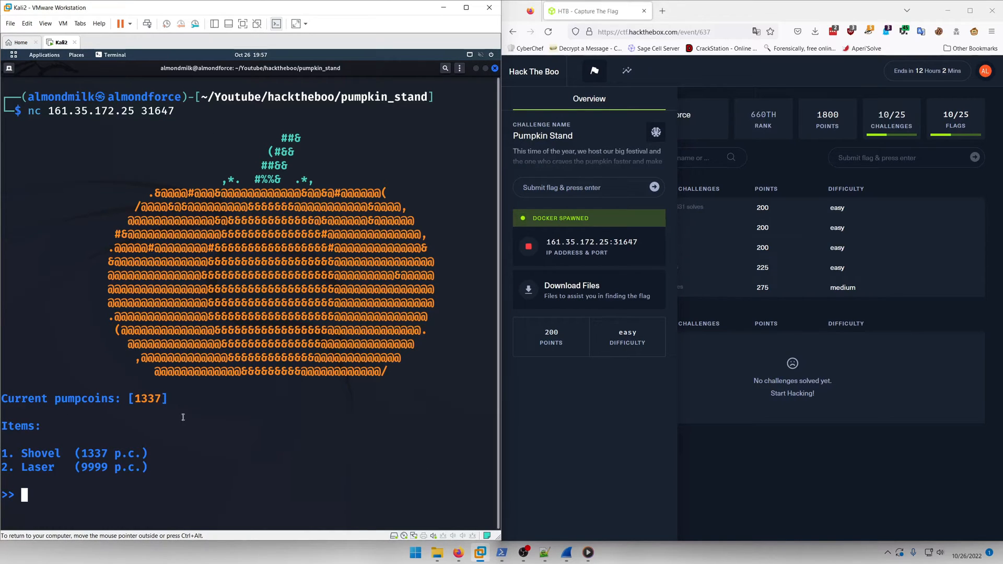
mouse_move(46, 387)
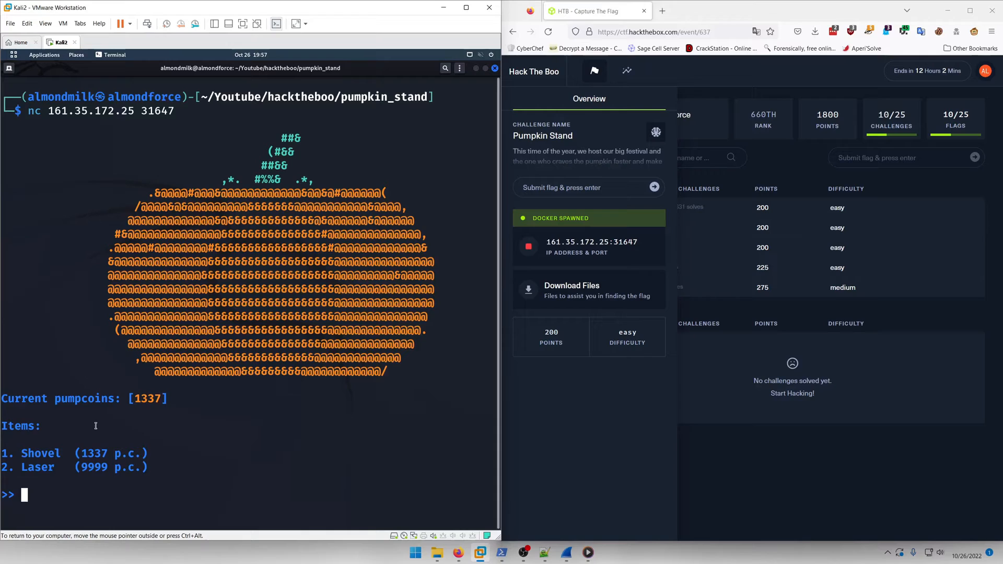
- Choose item 2 (Laser) and submit a quantity of 10 as the first purchase attempt
type("2")
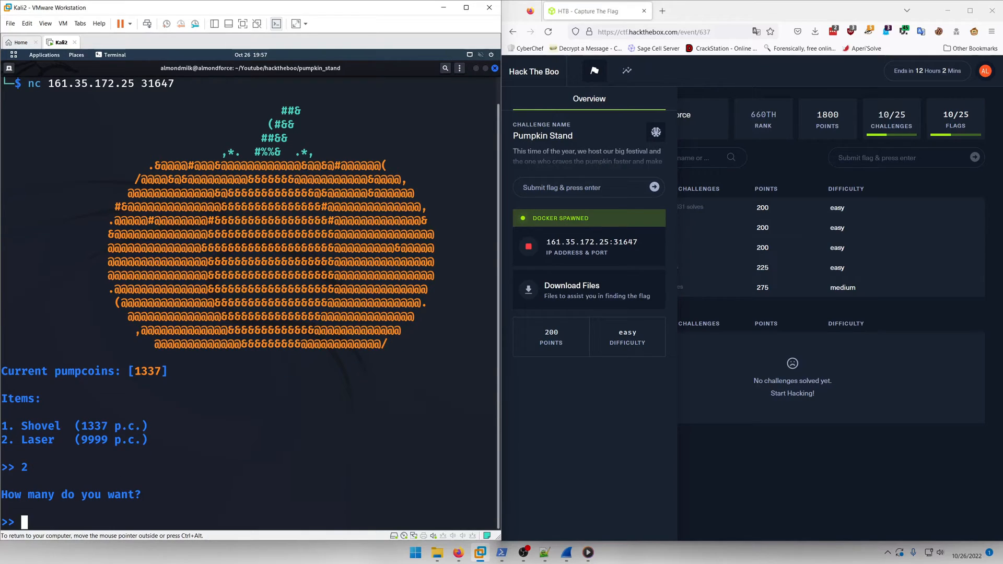
type("10")
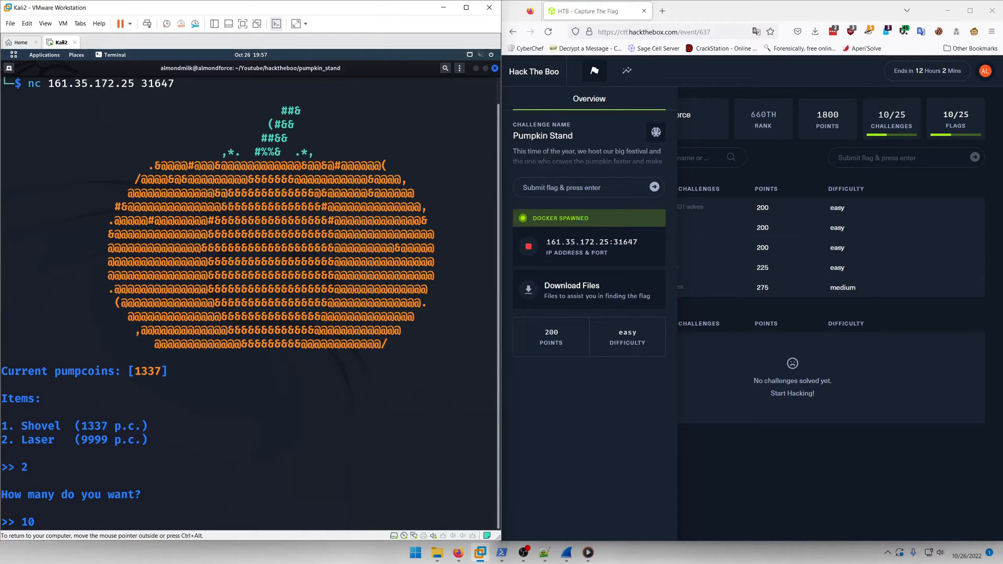
key("Return")
type("-50000")
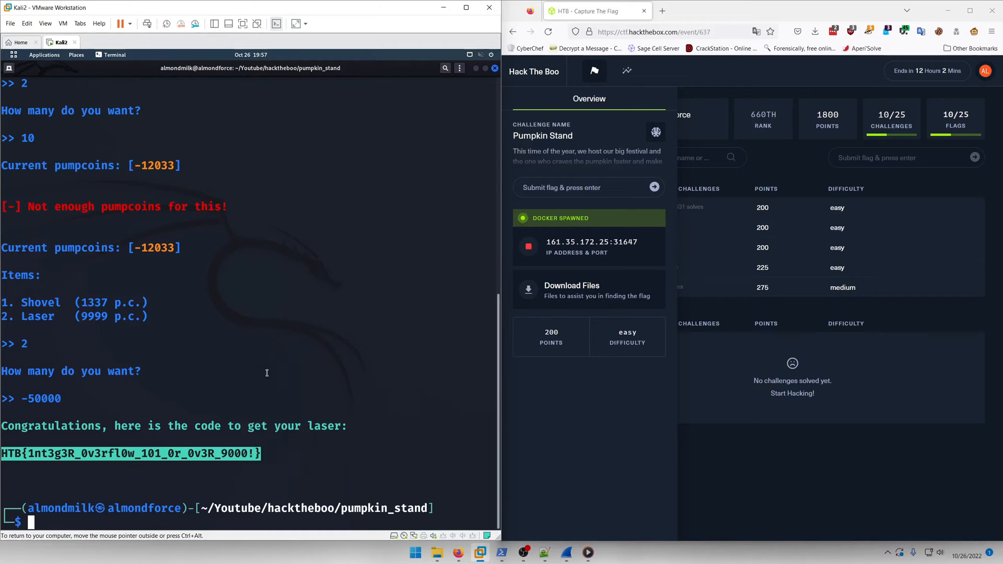
mouse_move(585, 98)
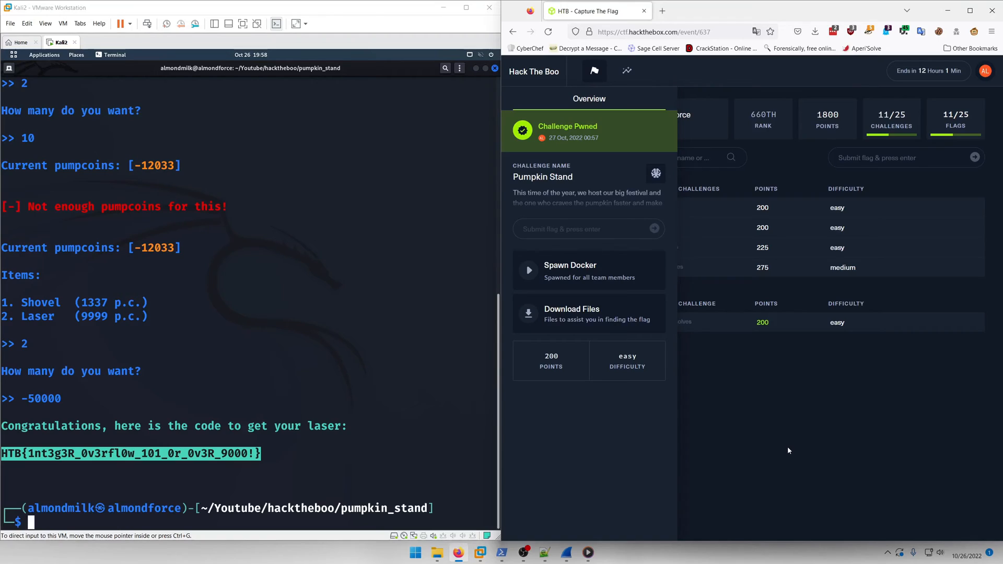
mouse_move(766, 429)
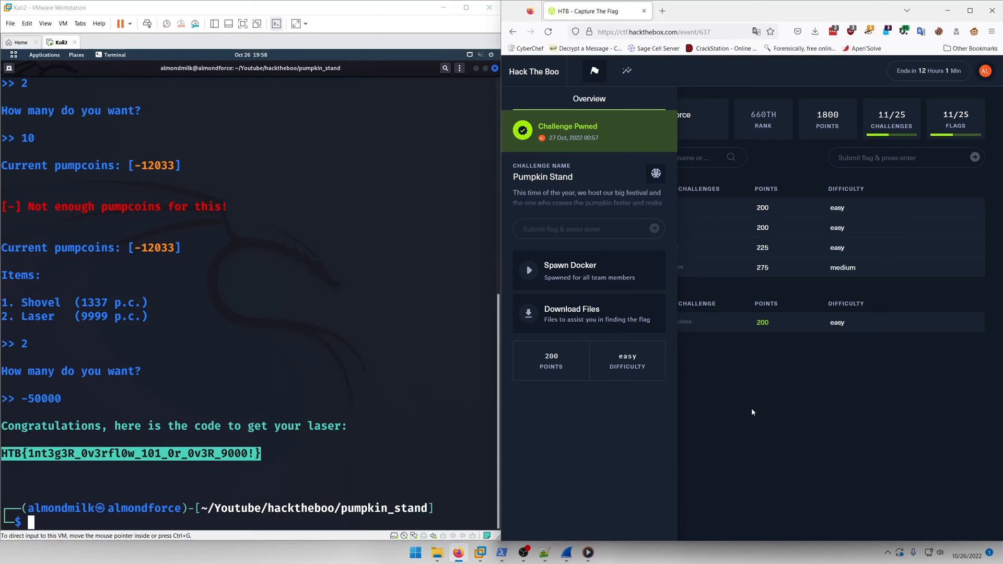
mouse_move(703, 422)
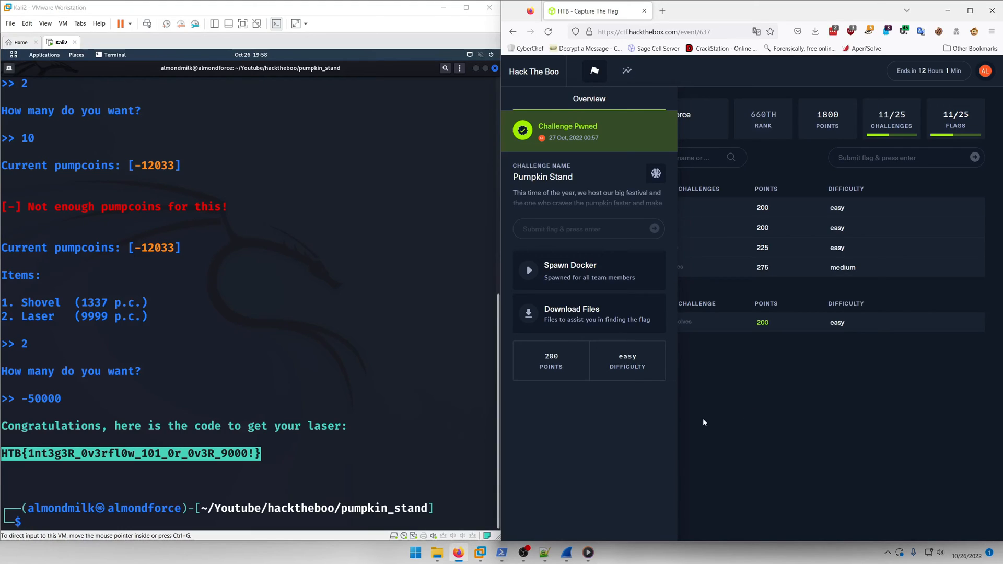
mouse_move(670, 501)
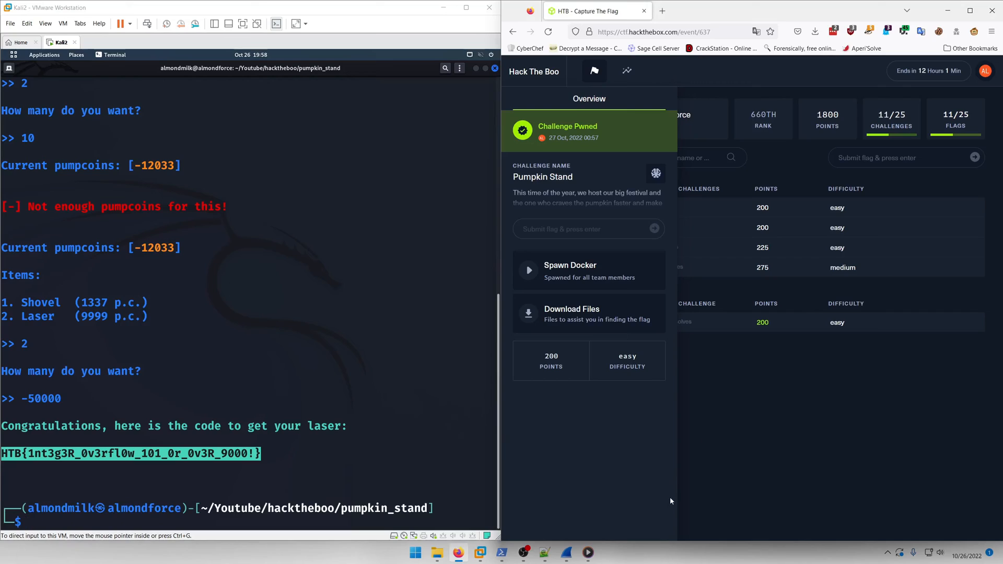